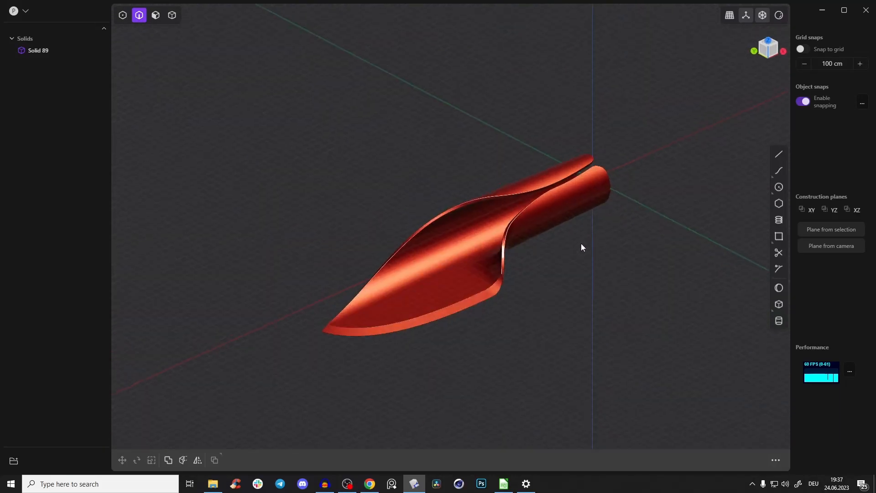
Orbit the knife model, then bring up the 'Knife - Advanced Surface - SolidWorks Tutorial' video
{"action": "left_click_drag", "start_coordinate": [582, 248], "coordinate": [546, 220]}
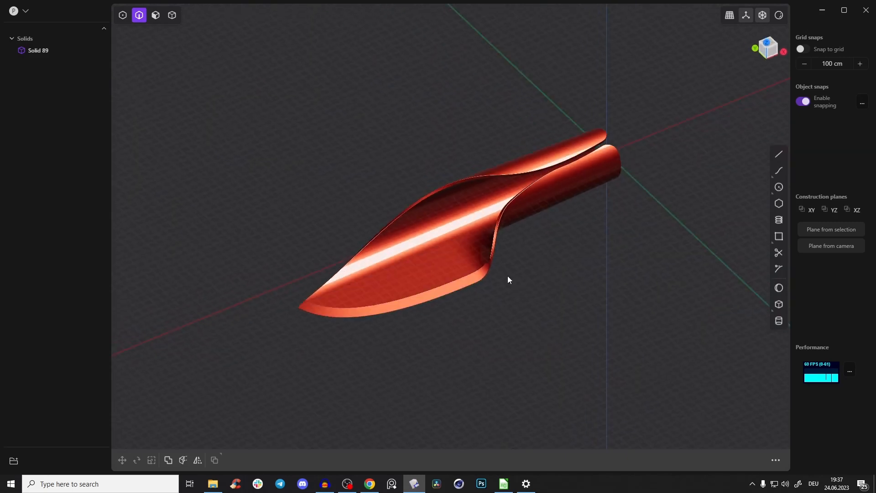
{"action": "left_click", "coordinate": [369, 484]}
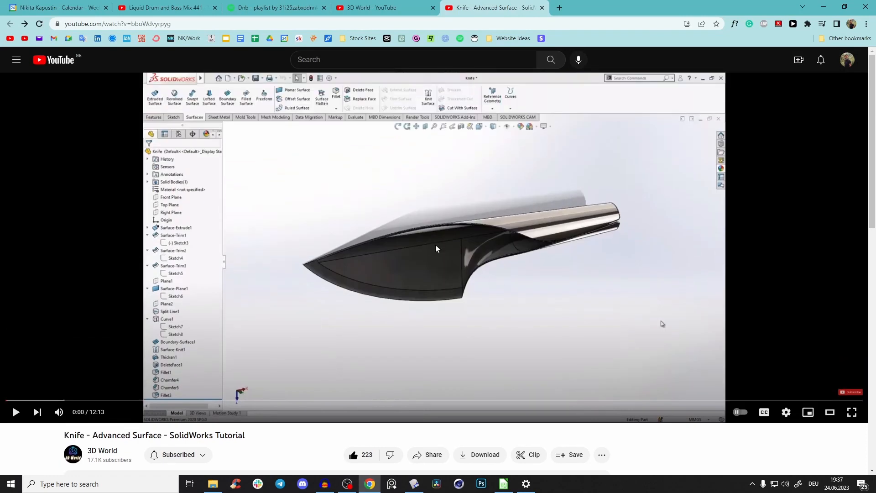
{"action": "mouse_move", "coordinate": [809, 49]}
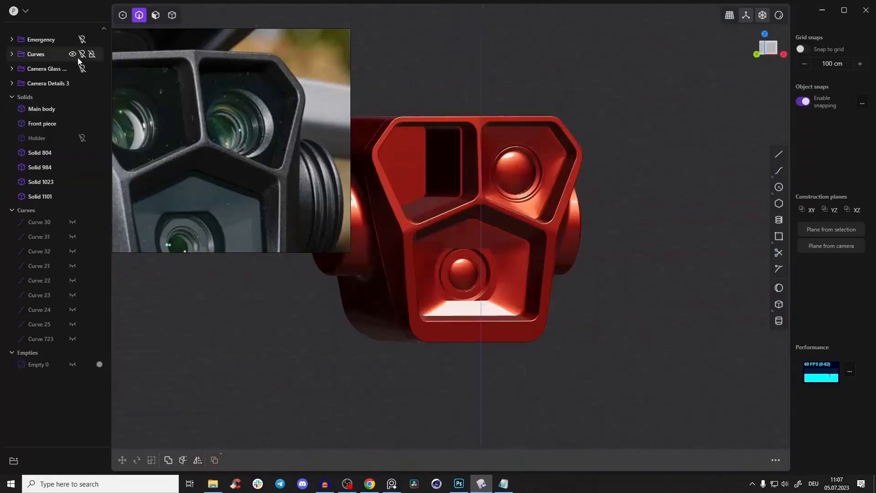
Show the Skool Sci Fi Course page and scroll down through its lessons
{"action": "left_click", "coordinate": [369, 484]}
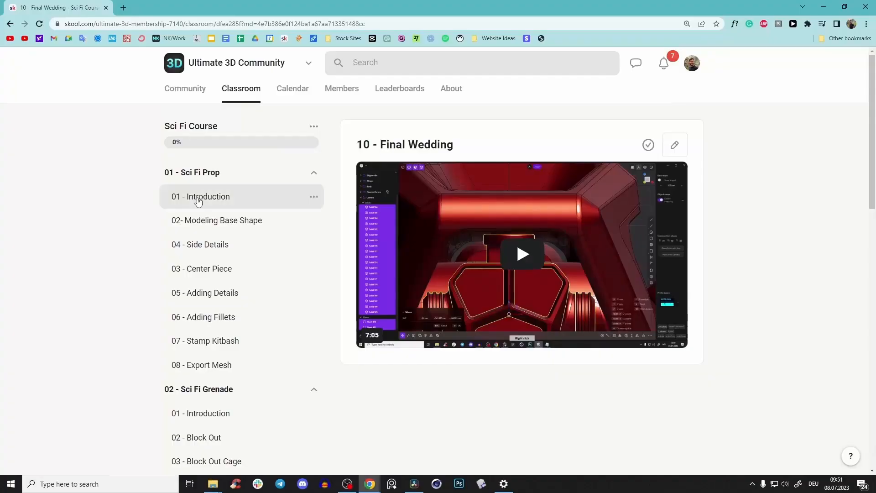
{"action": "scroll", "scroll_direction": "down", "scroll_amount": 3}
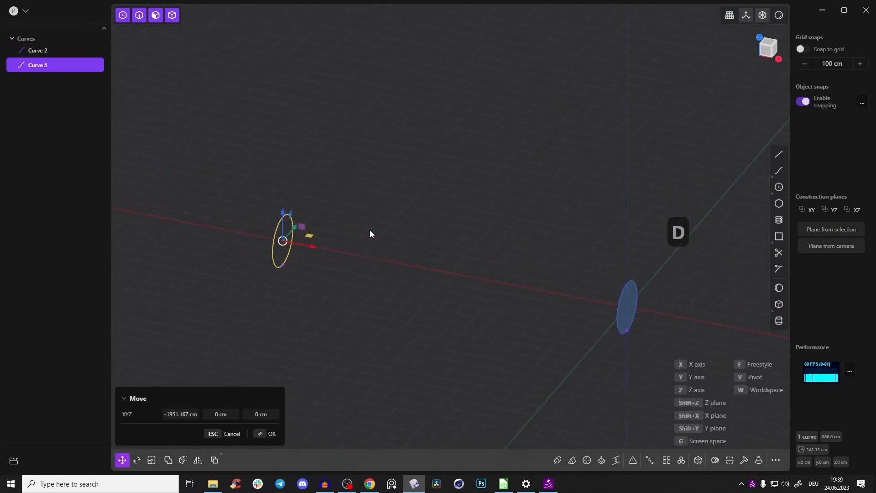
Move the second circle along X and loft both circles into a tapered tube
{"action": "left_click", "coordinate": [267, 436]}
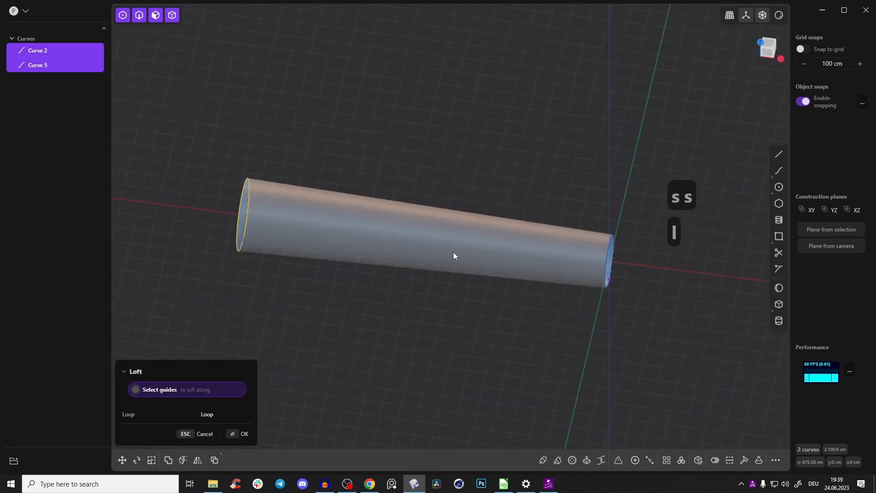
{"action": "key", "text": "Escape"}
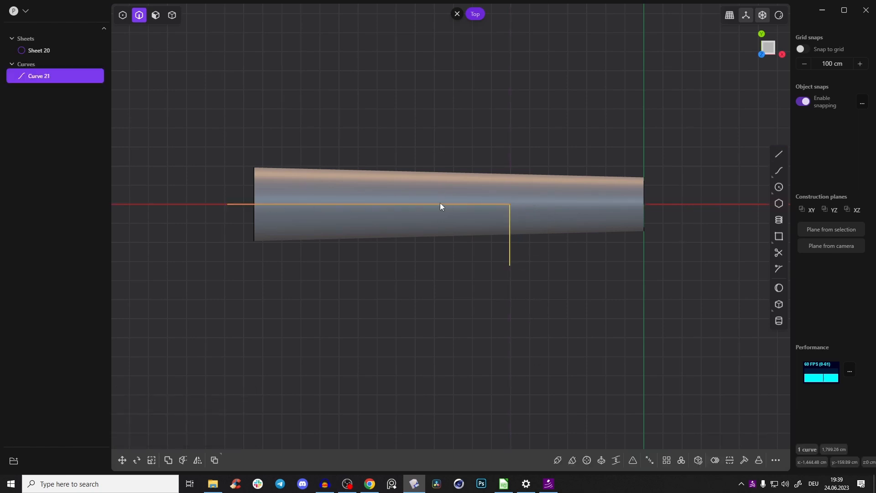
Place the corner point of the L-shaped line over the tube in Top view
{"action": "left_click", "coordinate": [182, 463]}
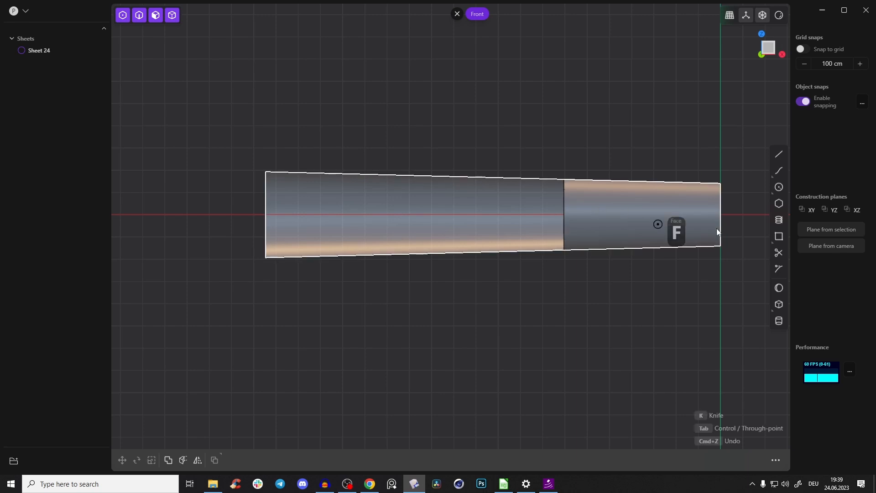
{"action": "mouse_move", "coordinate": [759, 170]}
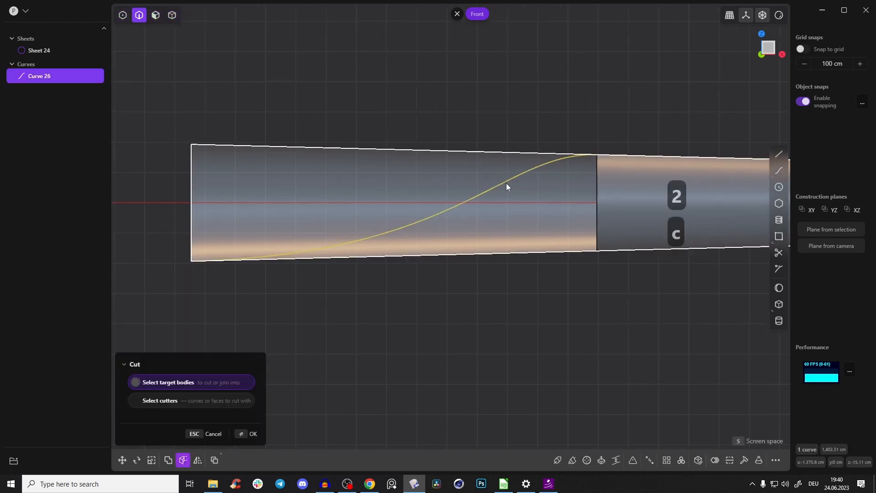
Cut the tube with the S-shaped curve and orbit to inspect the blade taper
{"action": "left_click", "coordinate": [252, 434]}
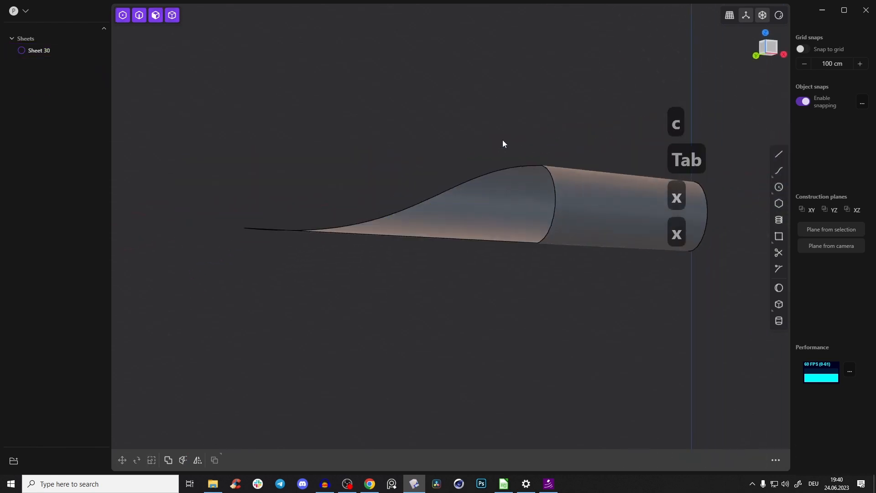
{"action": "left_click_drag", "start_coordinate": [503, 144], "coordinate": [450, 170]}
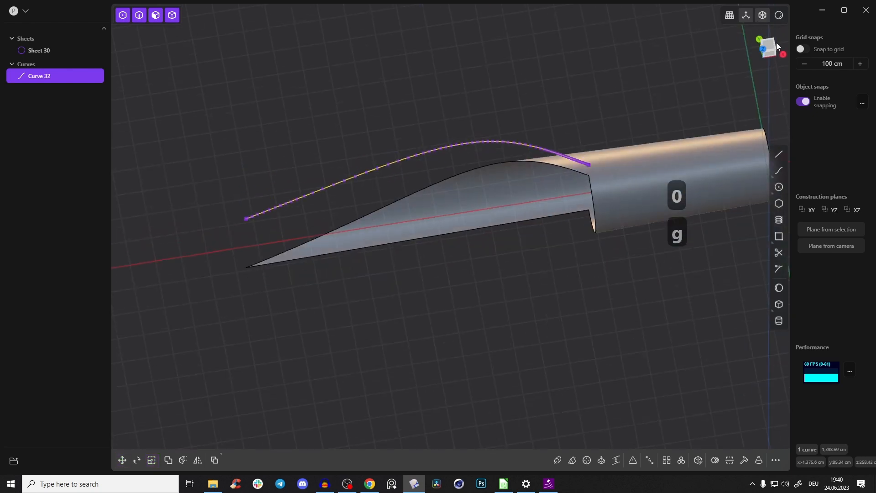
Draw Curve 32 arching over the blade's cut edge
{"action": "left_click", "coordinate": [767, 47]}
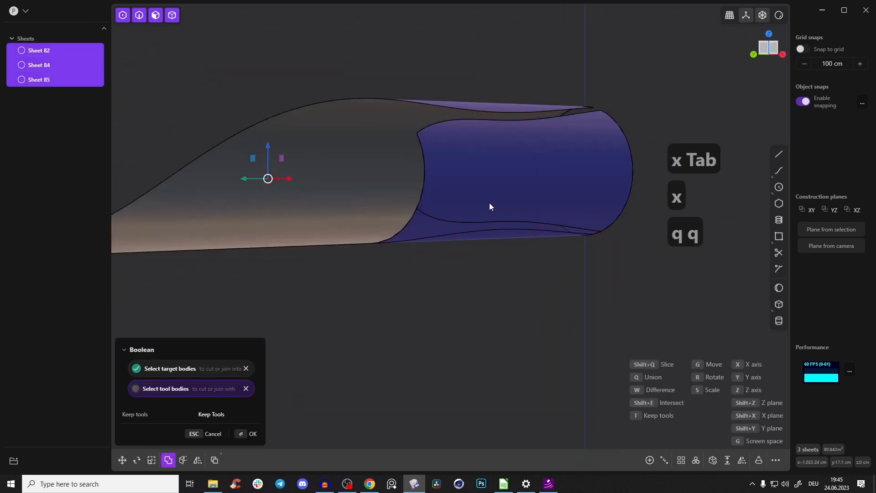
Union the handle piece into the blade sheet and orbit to check the result
{"action": "left_click", "coordinate": [251, 436]}
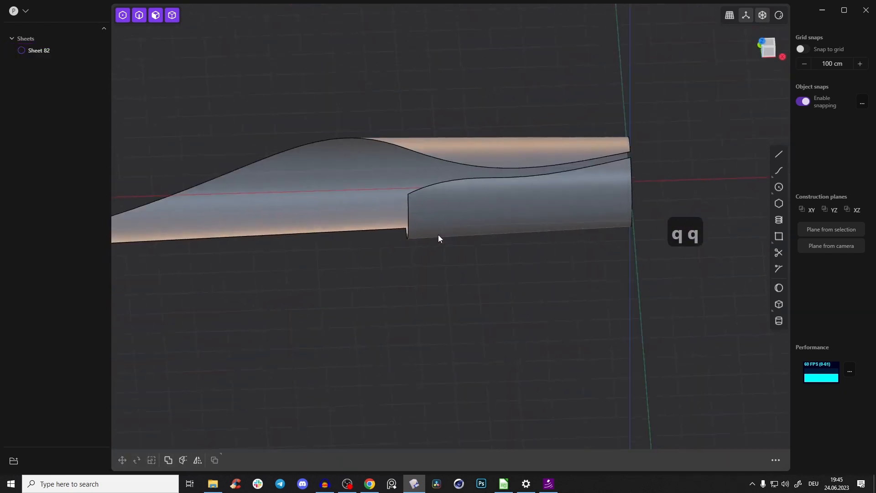
{"action": "left_click_drag", "start_coordinate": [439, 239], "coordinate": [394, 286]}
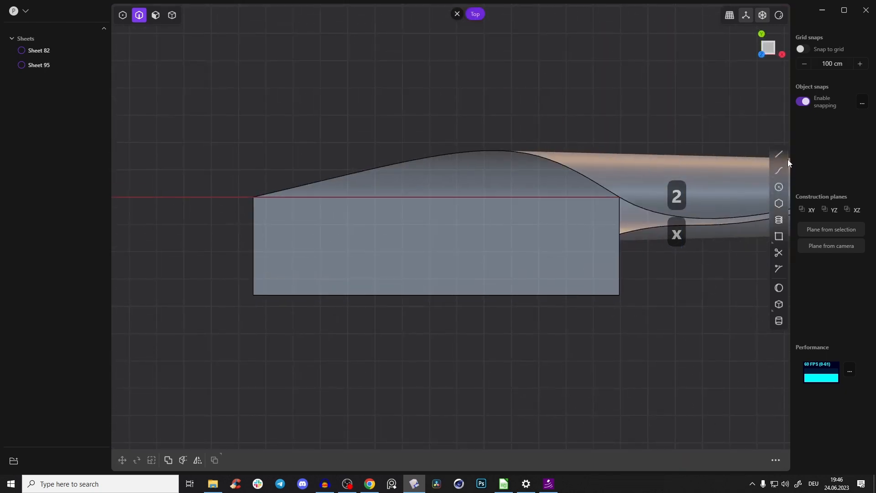
Draw Curve 99 diagonally across the rectangle and bend it into a gentle curve
{"action": "left_click", "coordinate": [779, 154]}
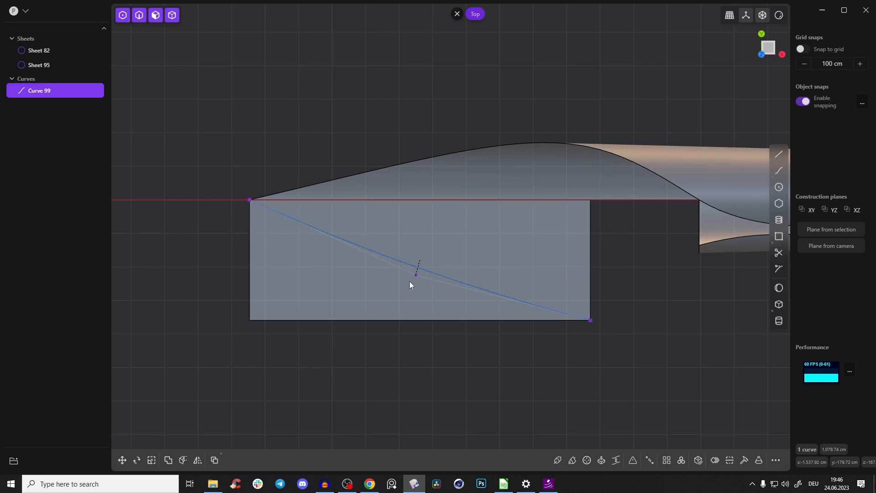
{"action": "left_click_drag", "start_coordinate": [416, 274], "coordinate": [278, 320]}
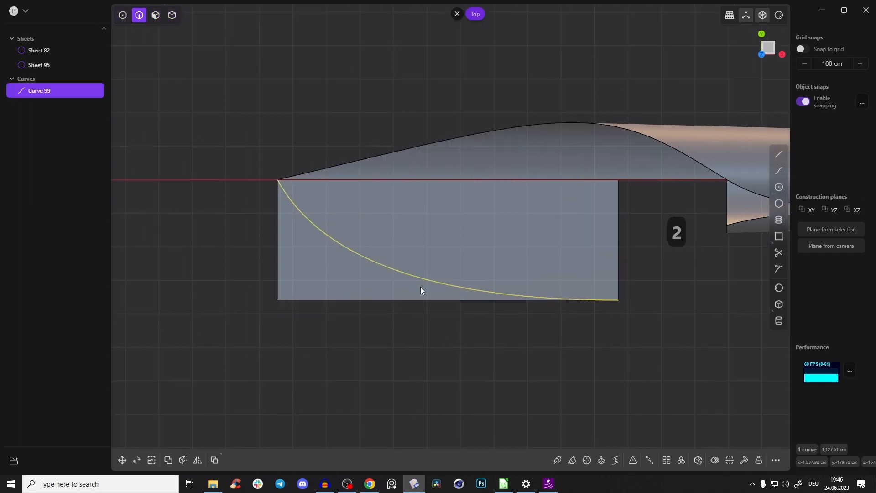
Cut the rectangular sheet using the curved line as the cutter
{"action": "left_click", "coordinate": [183, 460]}
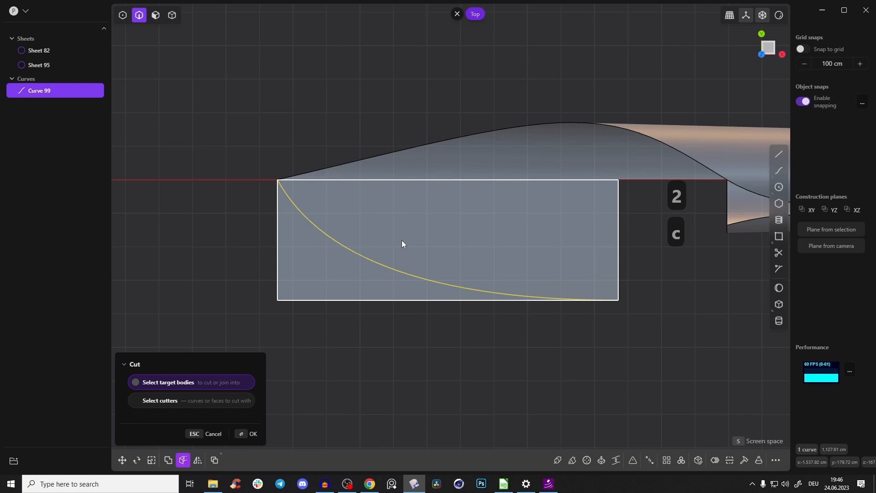
{"action": "left_click", "coordinate": [248, 436]}
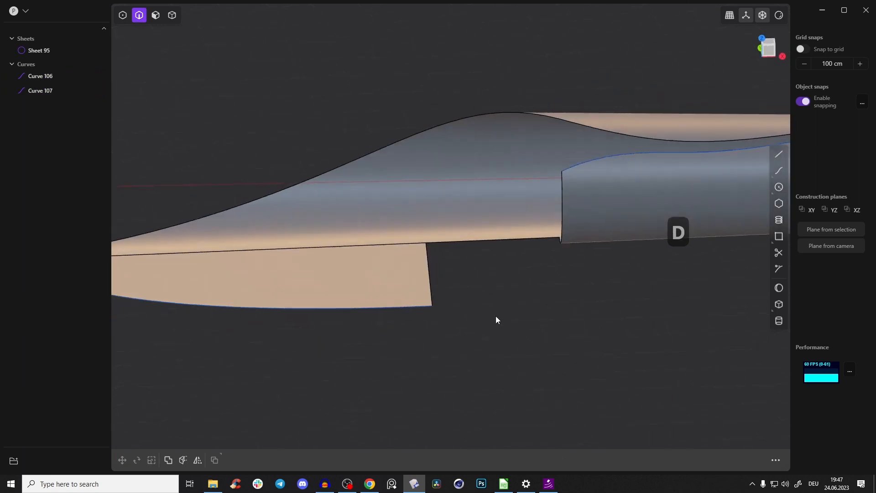
Loft a G1 transition from the blade edge to the handle, adding a guide curve
{"action": "left_click", "coordinate": [122, 15]}
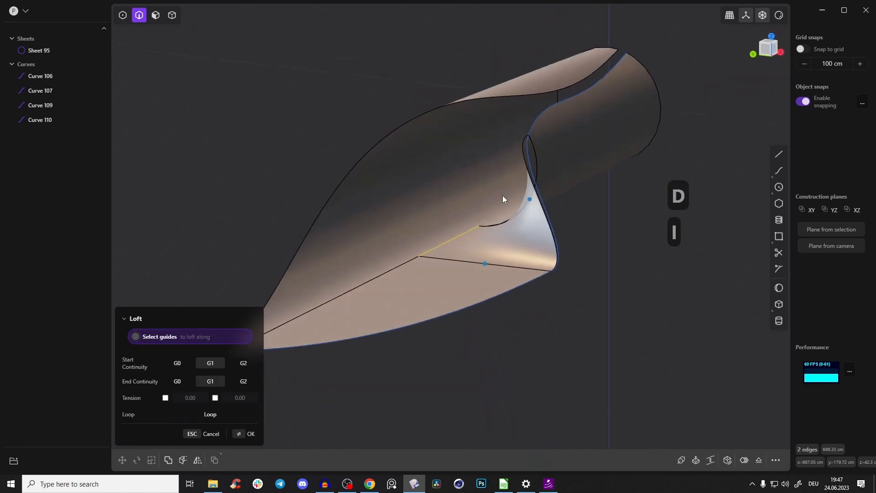
{"action": "left_click", "coordinate": [251, 437]}
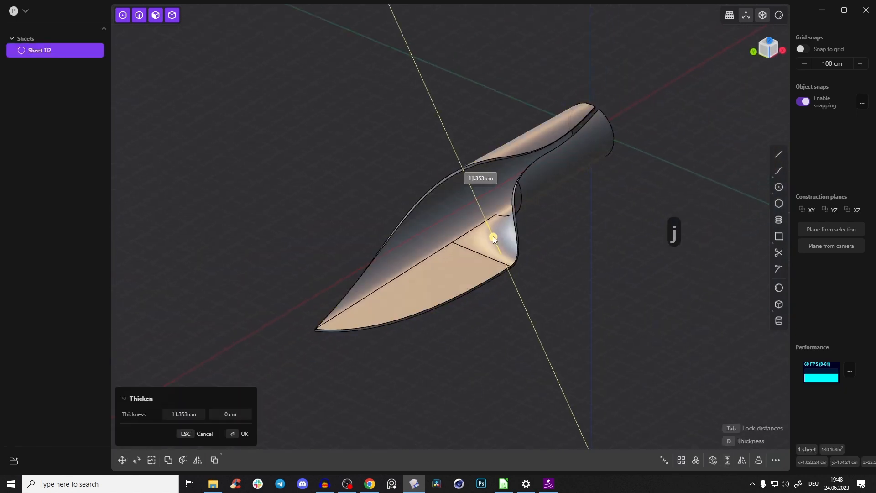
Thicken the joined knife sheet into a solid, then orbit toward the blade edge
{"action": "left_click_drag", "start_coordinate": [493, 237], "coordinate": [488, 228]}
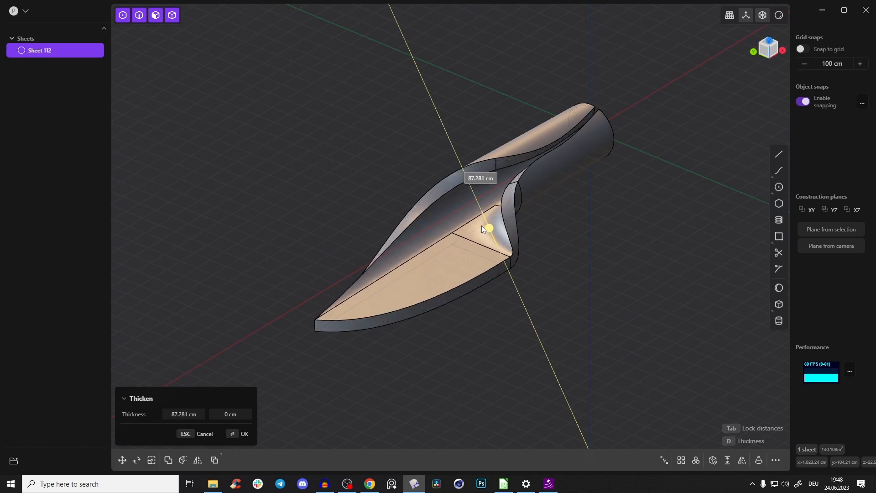
{"action": "key", "text": "Escape"}
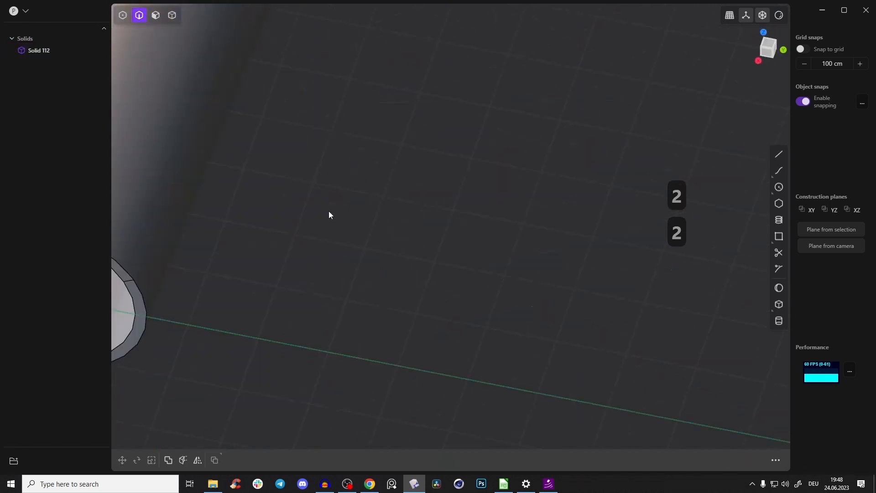
{"action": "left_click_drag", "start_coordinate": [329, 215], "coordinate": [634, 304]}
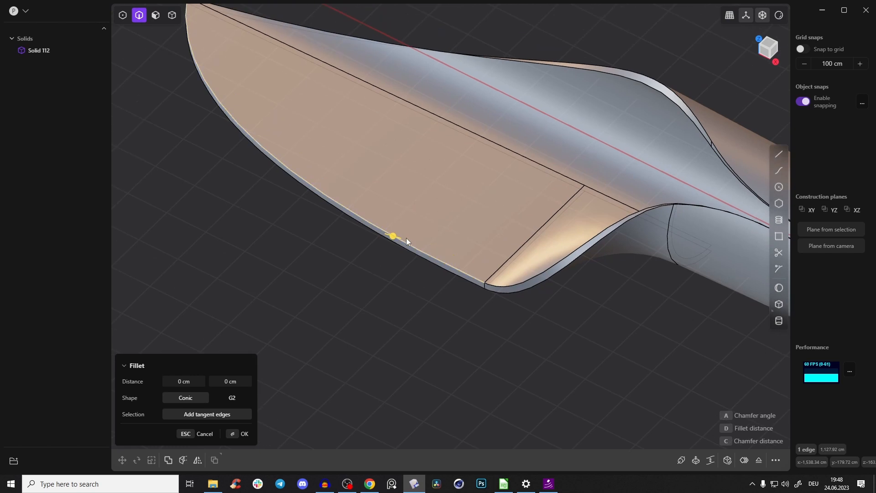
Fillet the blade's bottom cutting edge with asymmetric negative distances for a sharpened profile
{"action": "left_click_drag", "start_coordinate": [394, 236], "coordinate": [394, 236]}
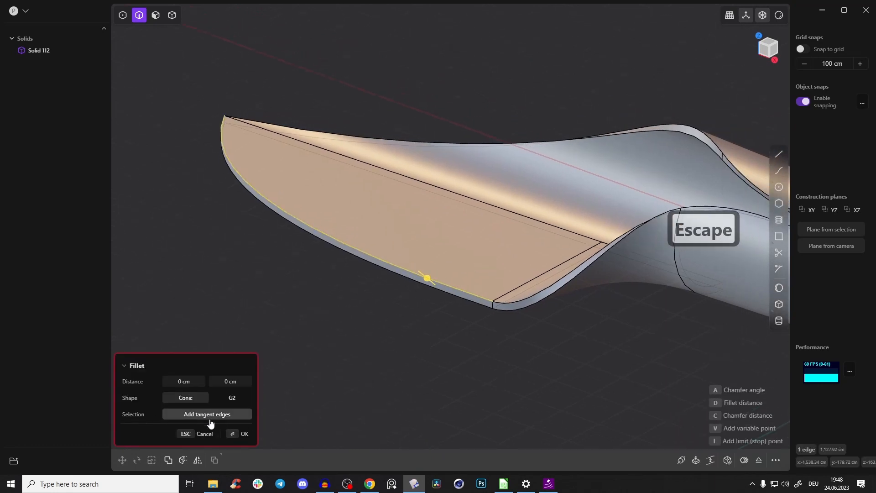
{"action": "left_click_drag", "start_coordinate": [427, 278], "coordinate": [427, 278]}
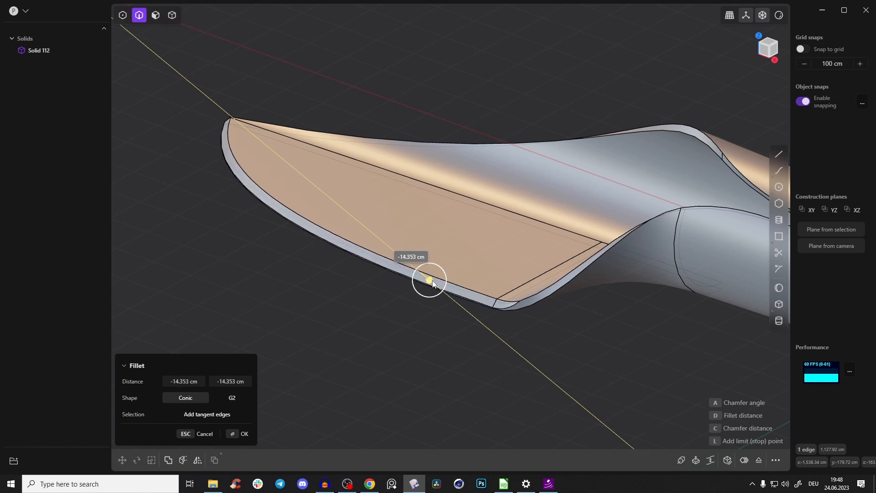
{"action": "left_click_drag", "start_coordinate": [430, 281], "coordinate": [430, 278]}
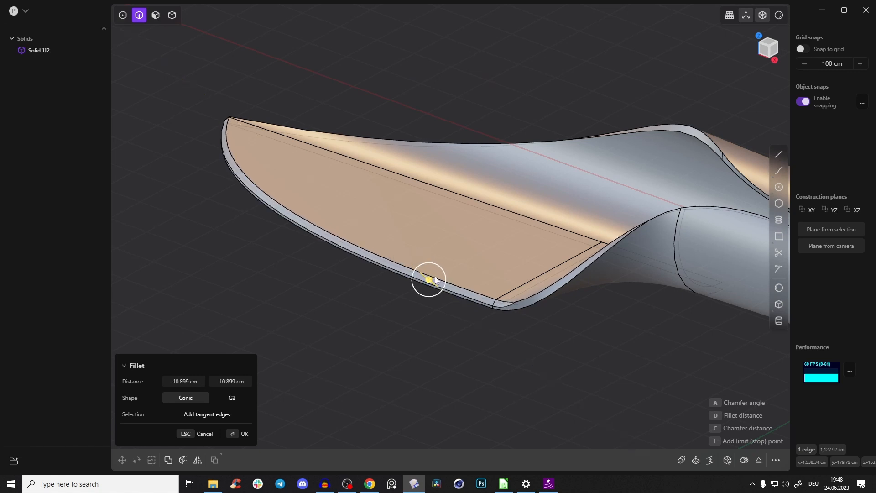
{"action": "left_click_drag", "start_coordinate": [429, 279], "coordinate": [421, 263]}
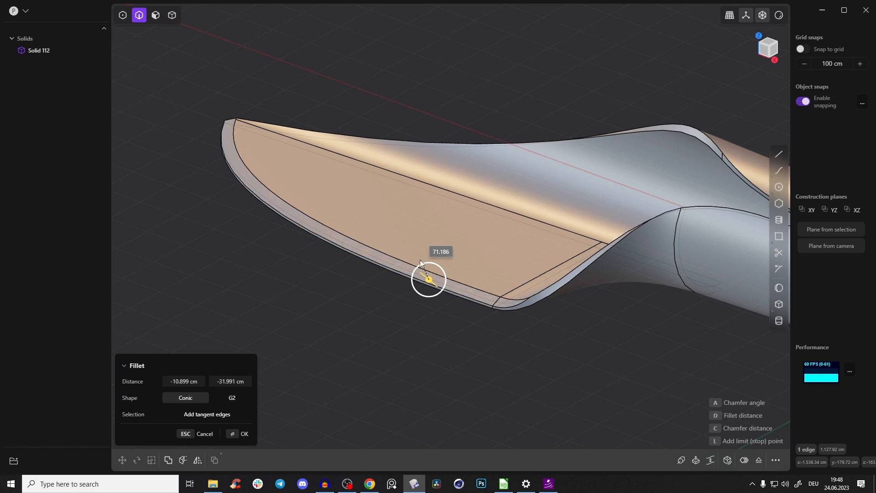
{"action": "left_click_drag", "start_coordinate": [429, 280], "coordinate": [520, 247]}
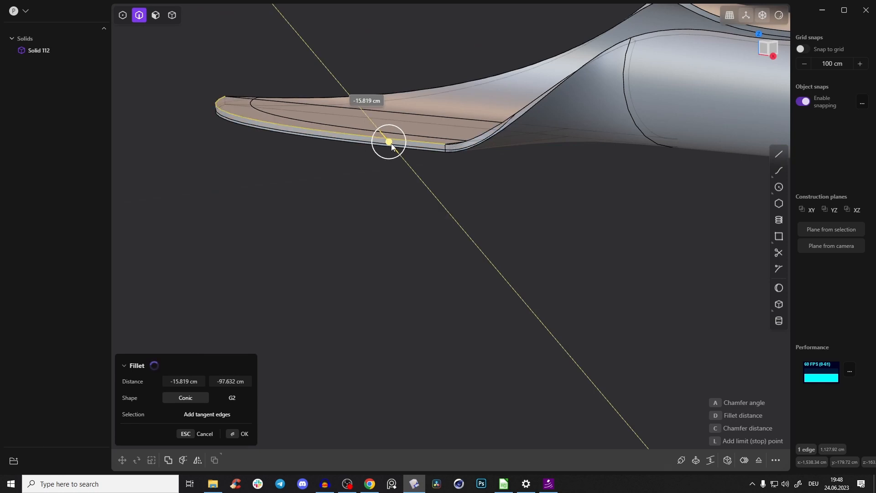
{"action": "left_click", "coordinate": [243, 435]}
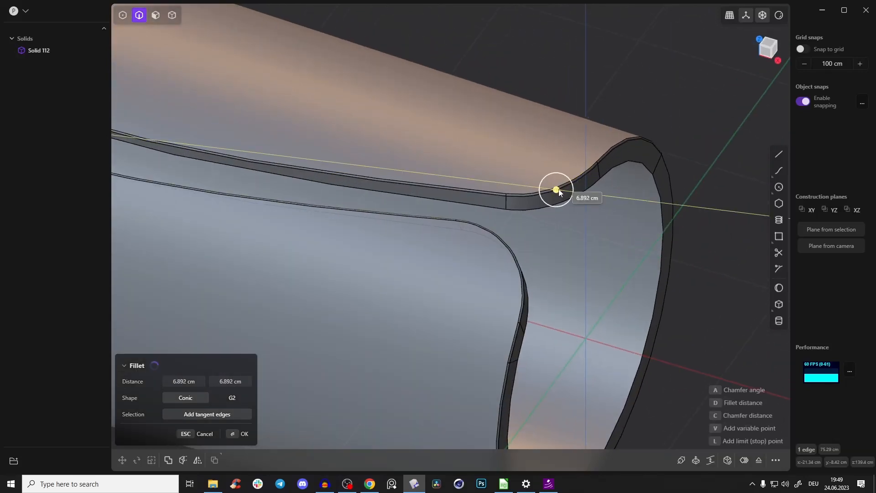
Round the spine and rear edges with a small fillet of about 2.8 cm
{"action": "left_click_drag", "start_coordinate": [556, 189], "coordinate": [555, 190]}
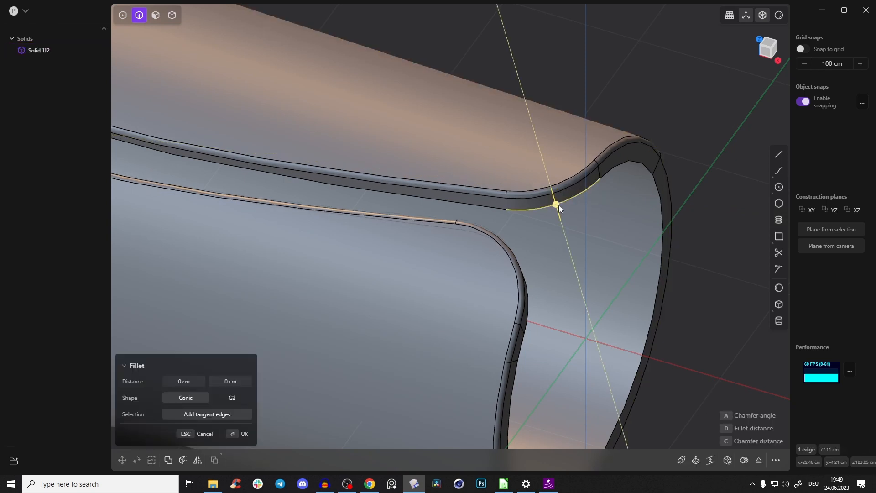
{"action": "left_click_drag", "start_coordinate": [555, 204], "coordinate": [557, 207]}
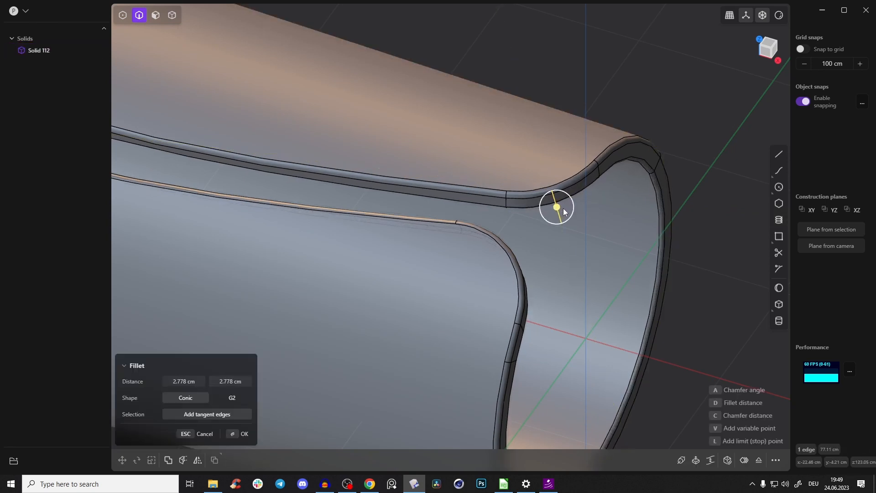